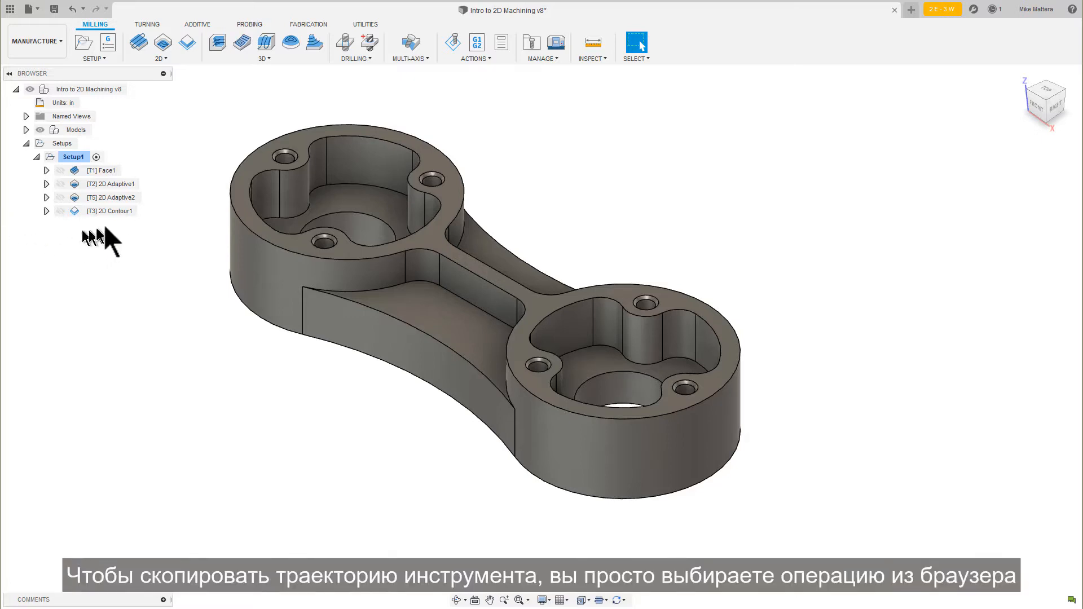
Copy 2D Contour1 and paste it into Setup1 as 2D Contour1 (2)
click(110, 211)
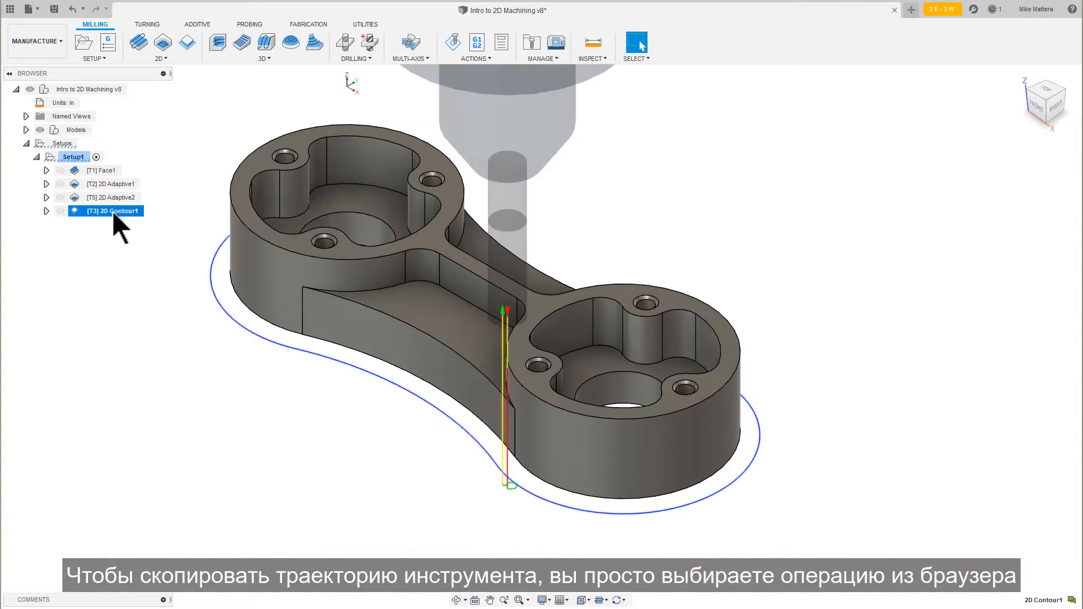
right_click(105, 211)
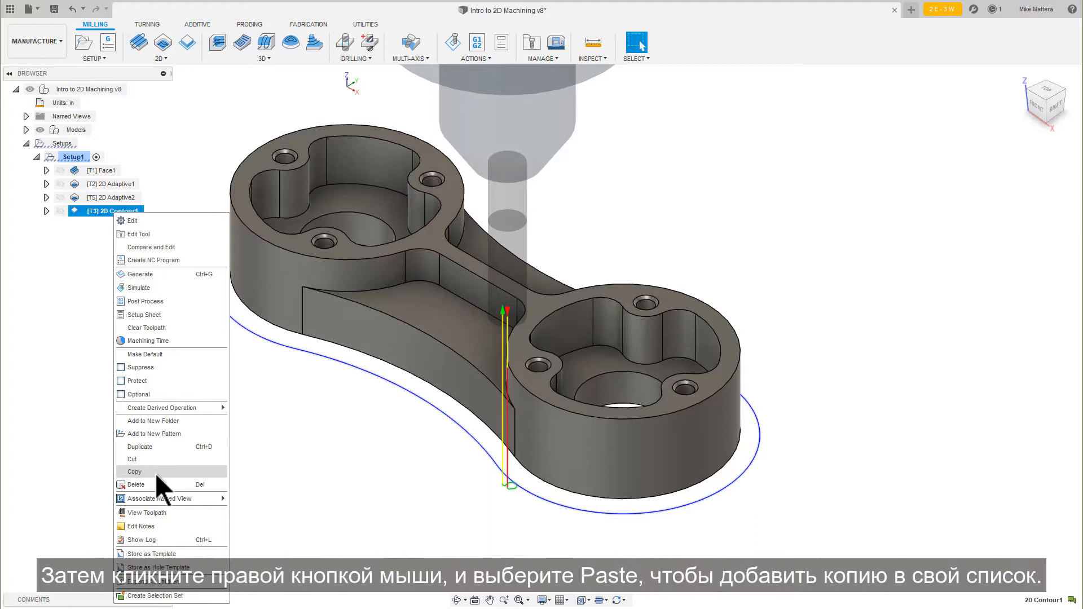
click(135, 471)
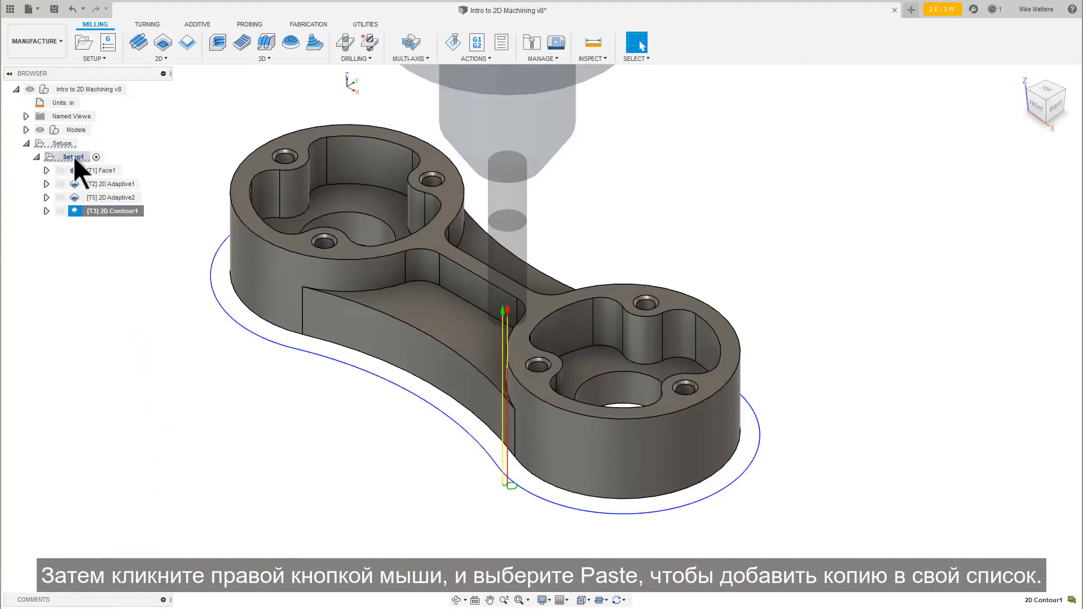
right_click(67, 157)
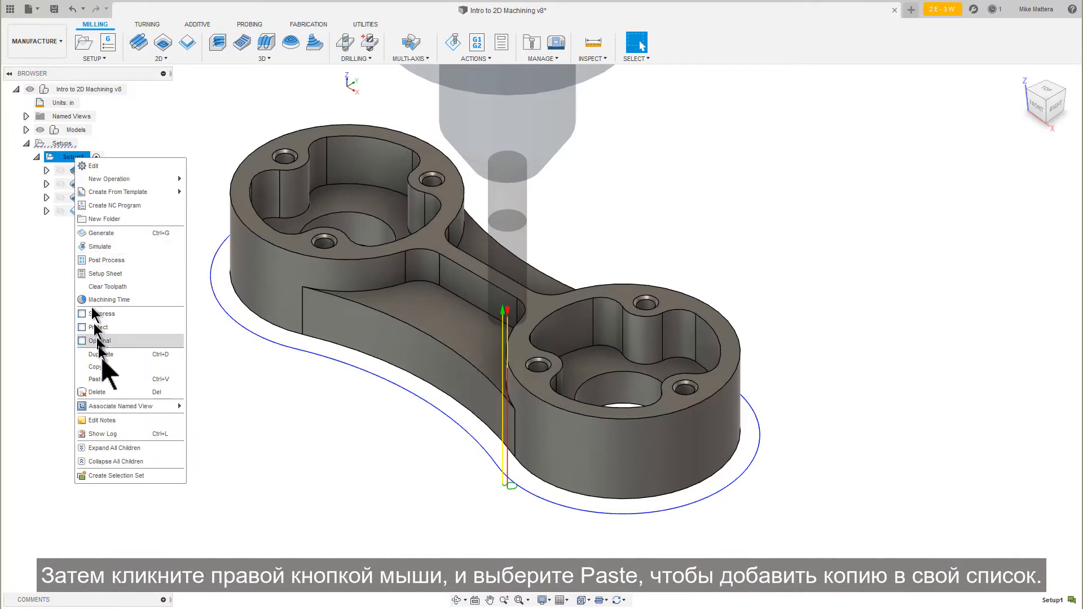
click(96, 378)
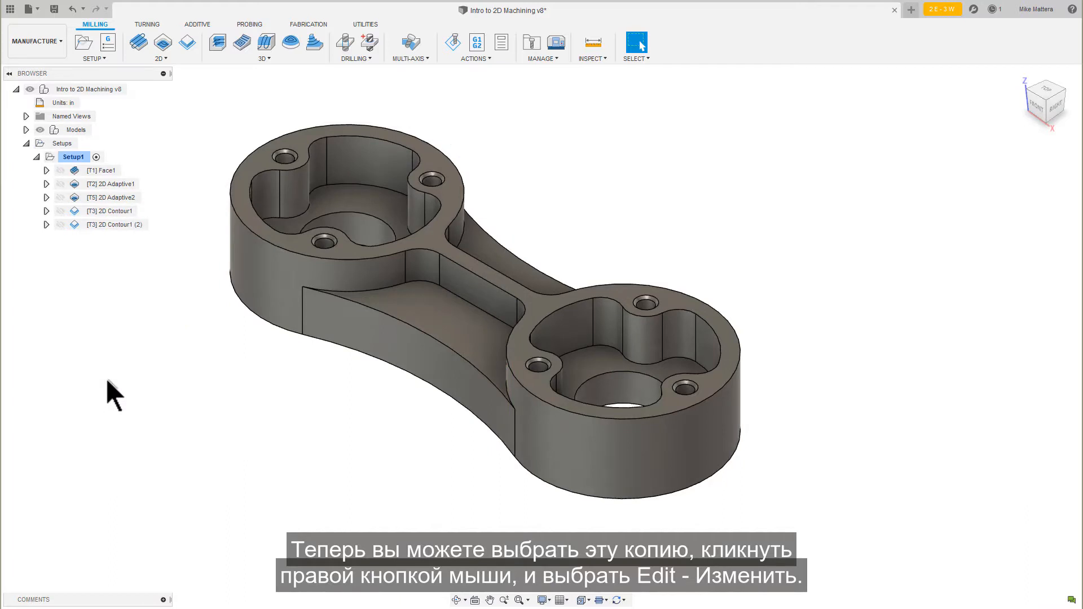
click(114, 225)
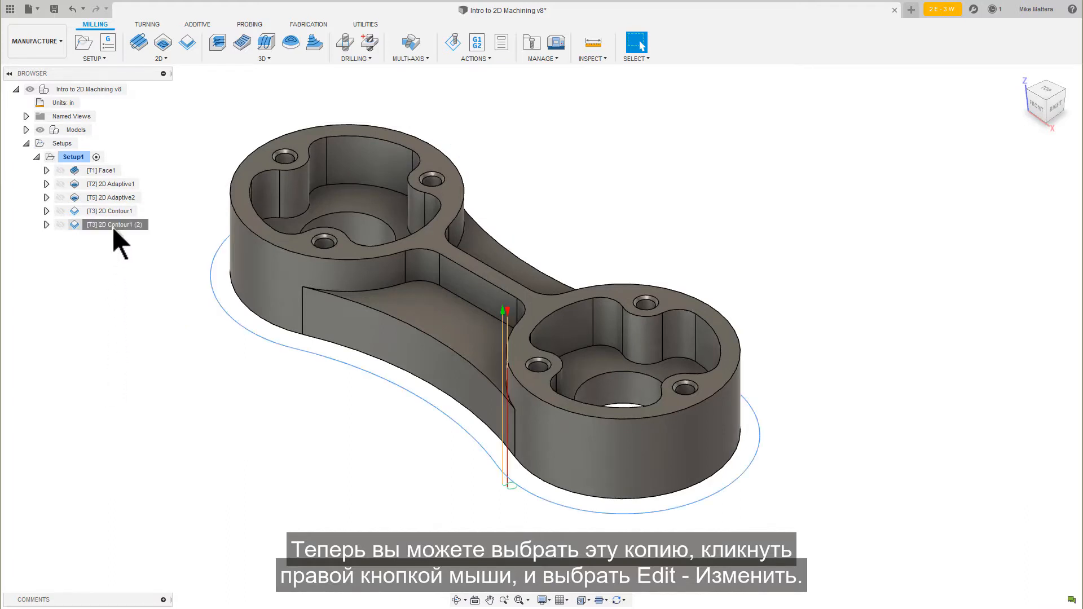
right_click(114, 224)
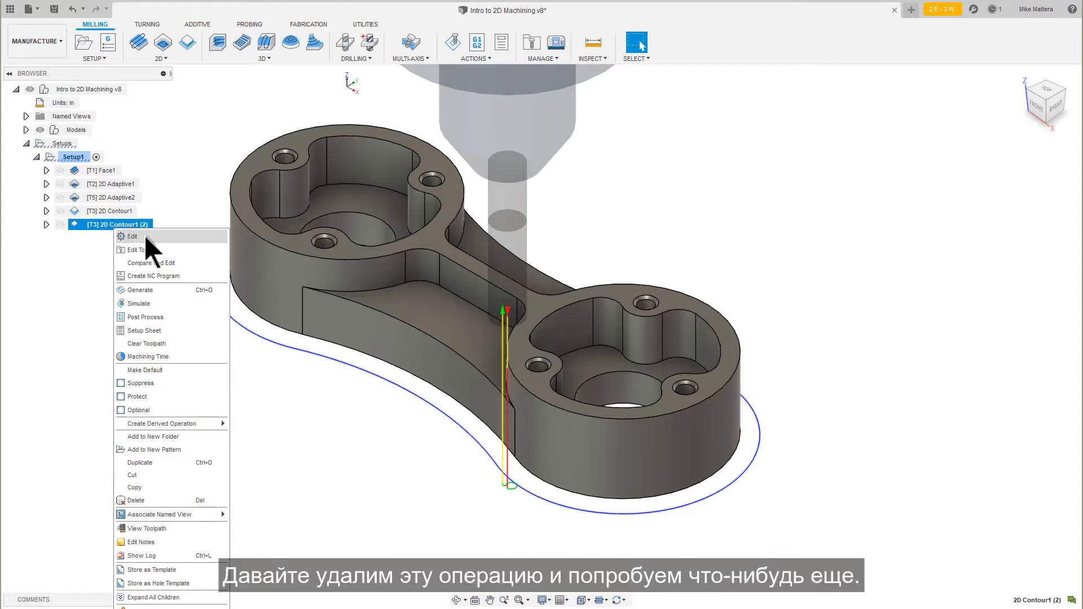
mouse_move(136, 501)
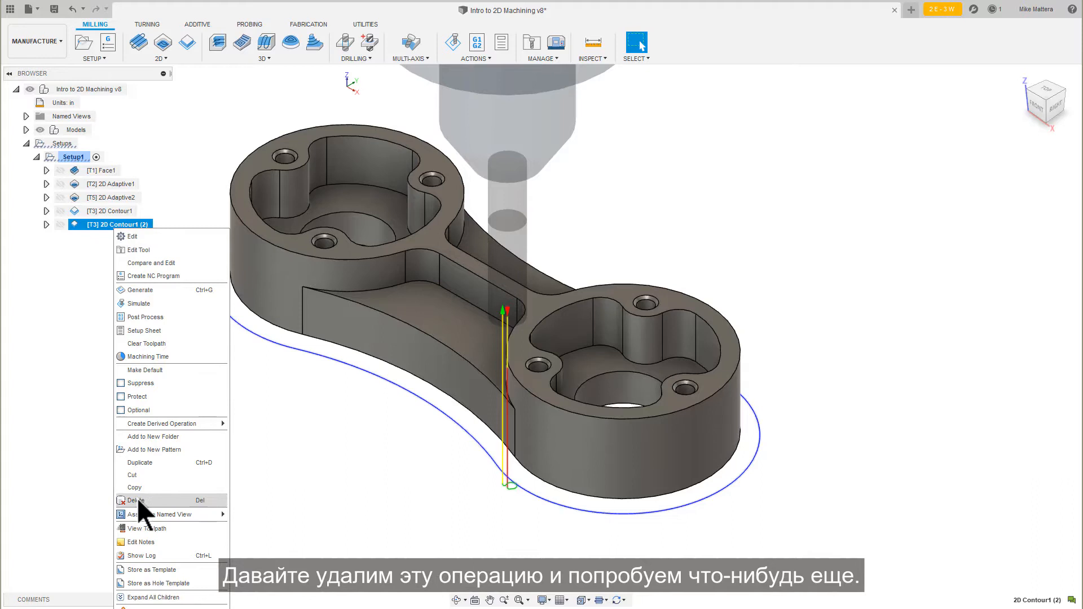
Delete the pasted copy, then duplicate 2D Contour1 into 2D Contour1 (2) and (3)
click(136, 500)
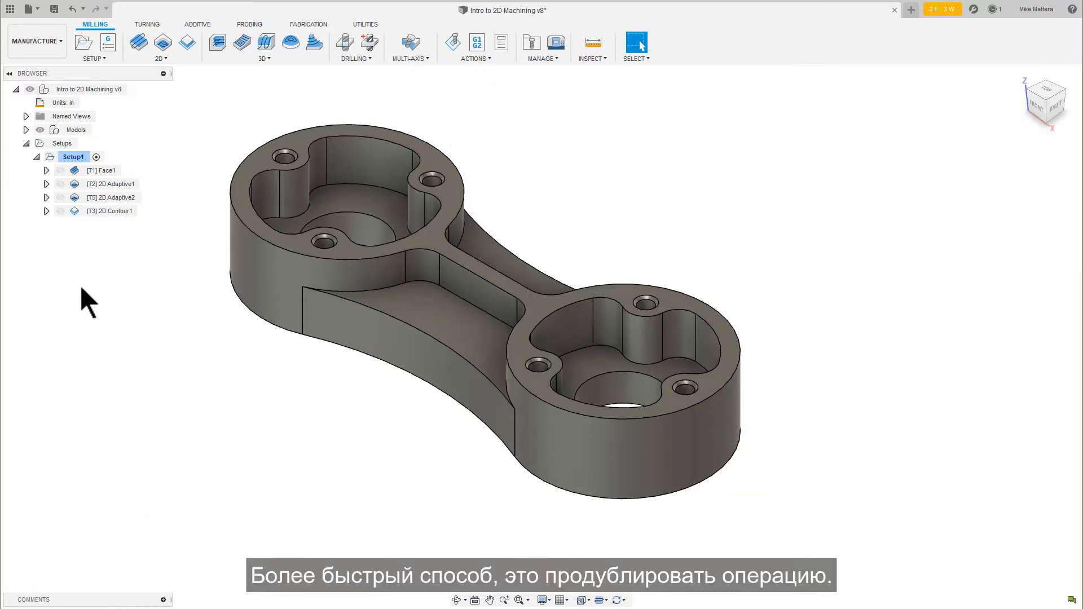
click(110, 210)
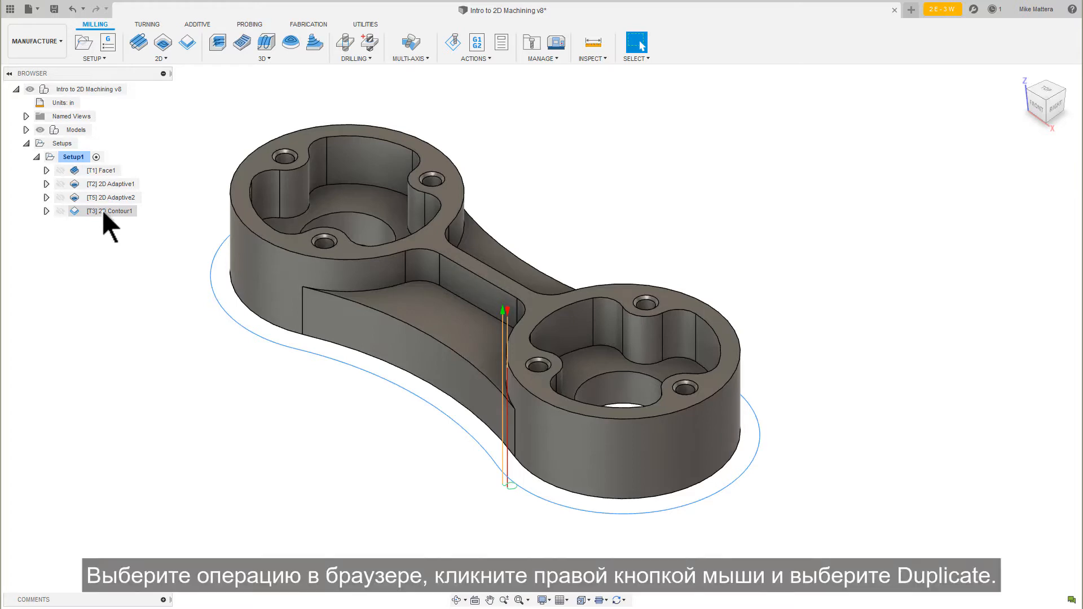
right_click(111, 210)
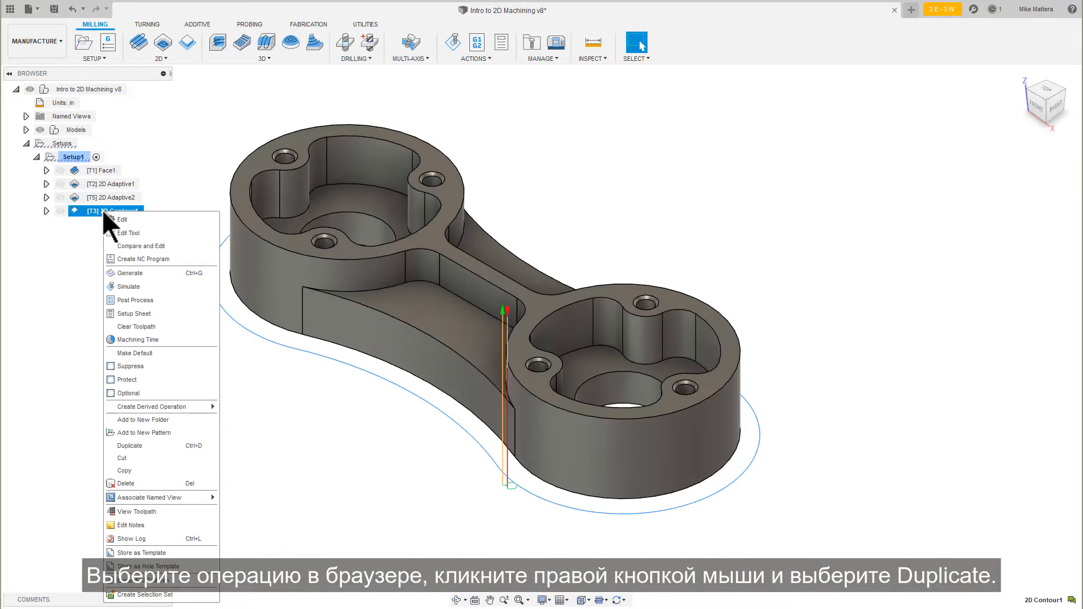
mouse_move(139, 446)
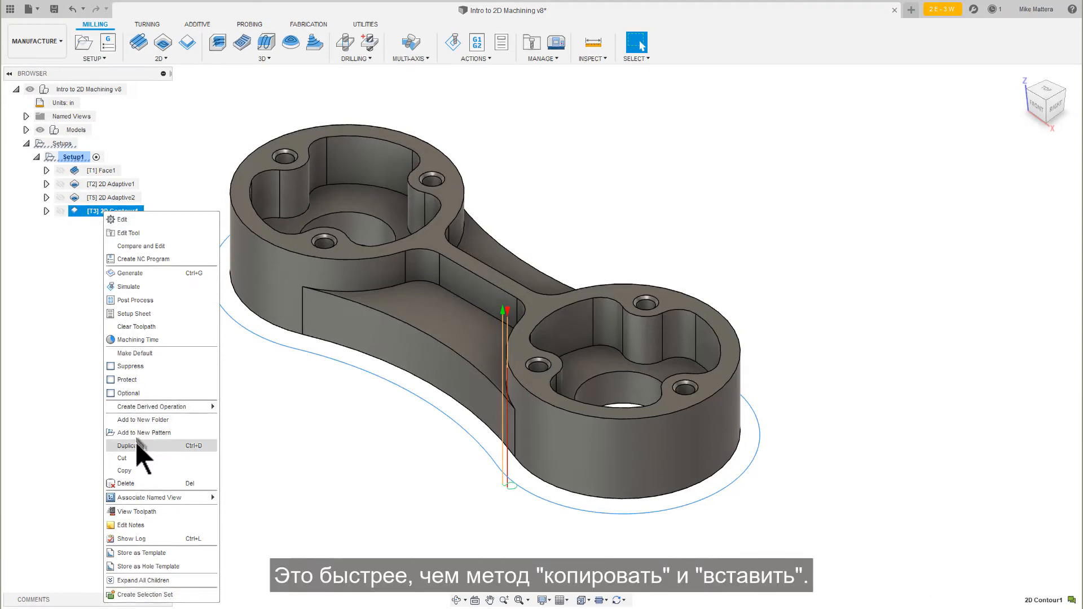
click(129, 446)
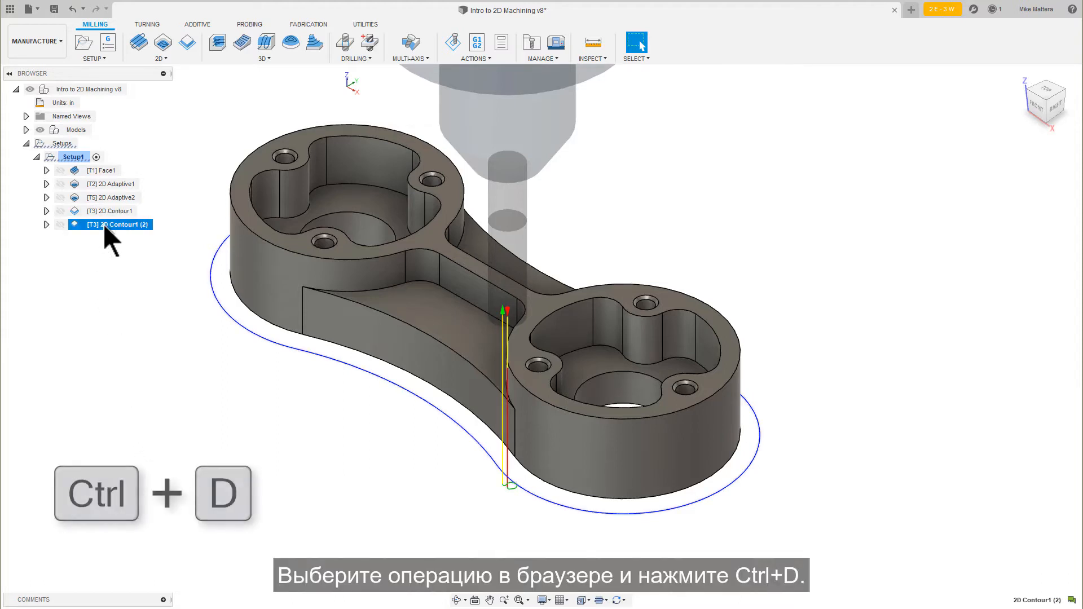
key(ctrl+d)
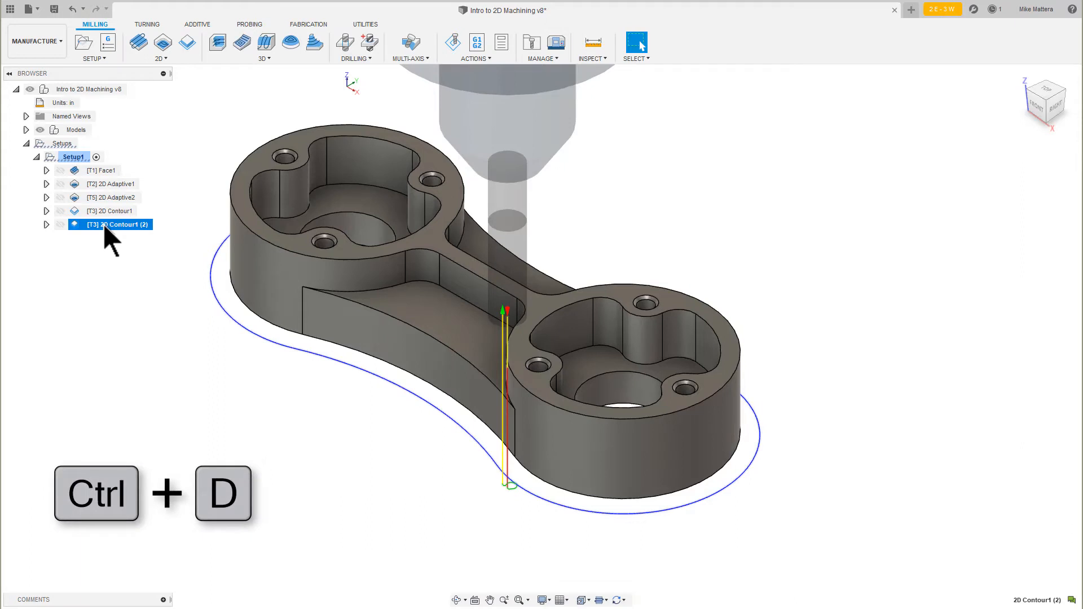
key(ctrl+d)
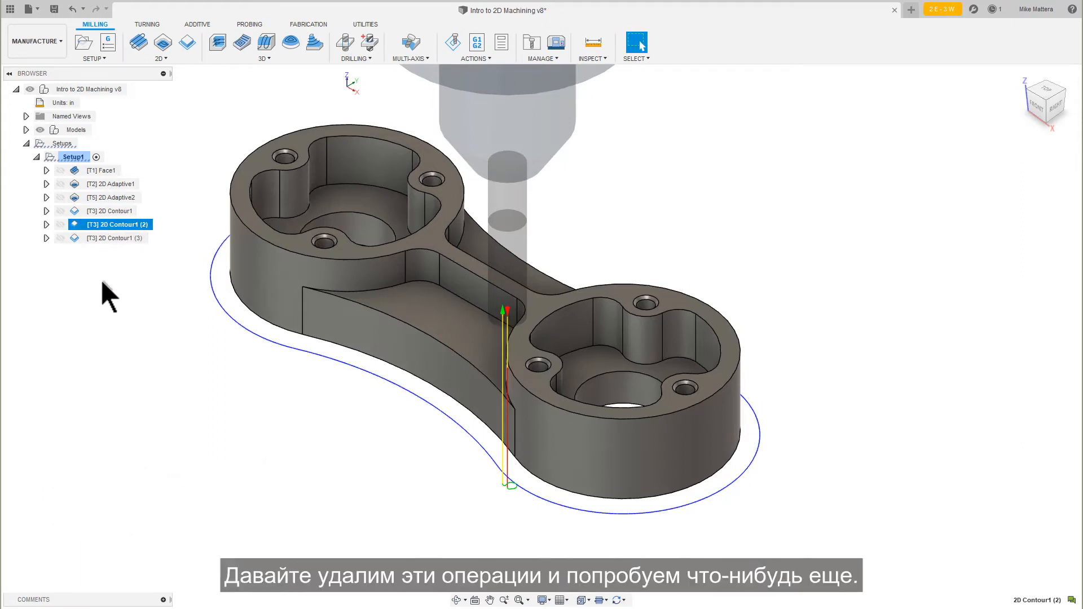
Delete 2D Contour1 (2) and 2D Contour1 (3), then reselect 2D Contour1
click(114, 237)
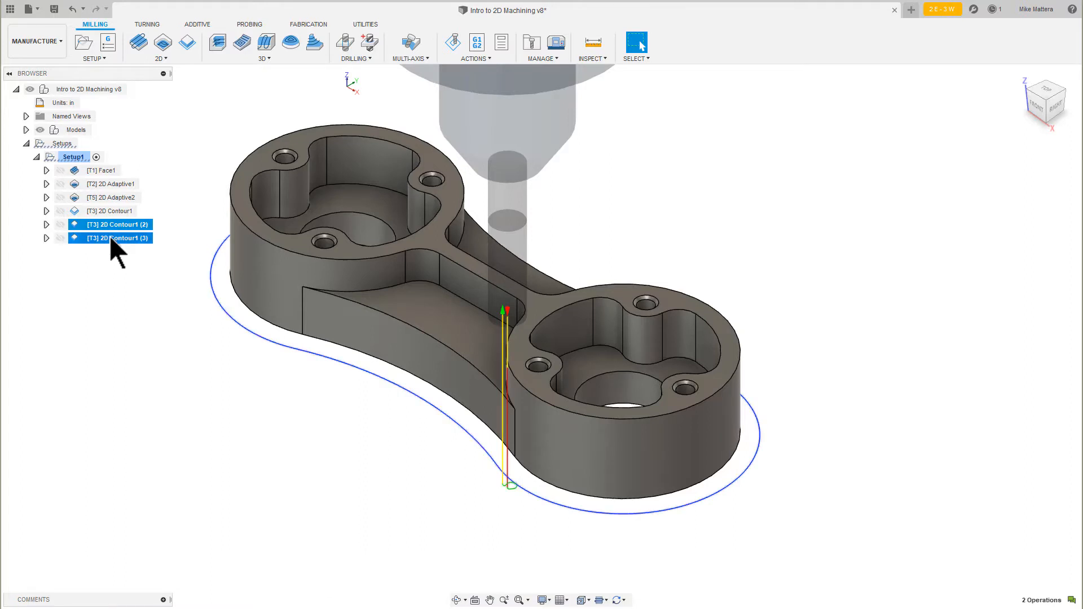
right_click(118, 237)
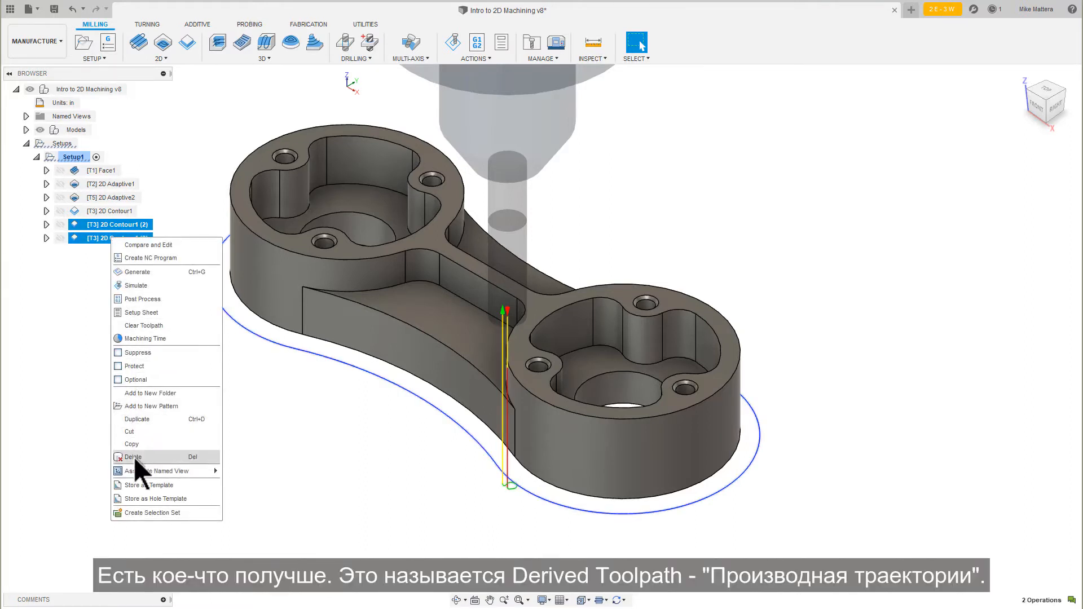
click(132, 456)
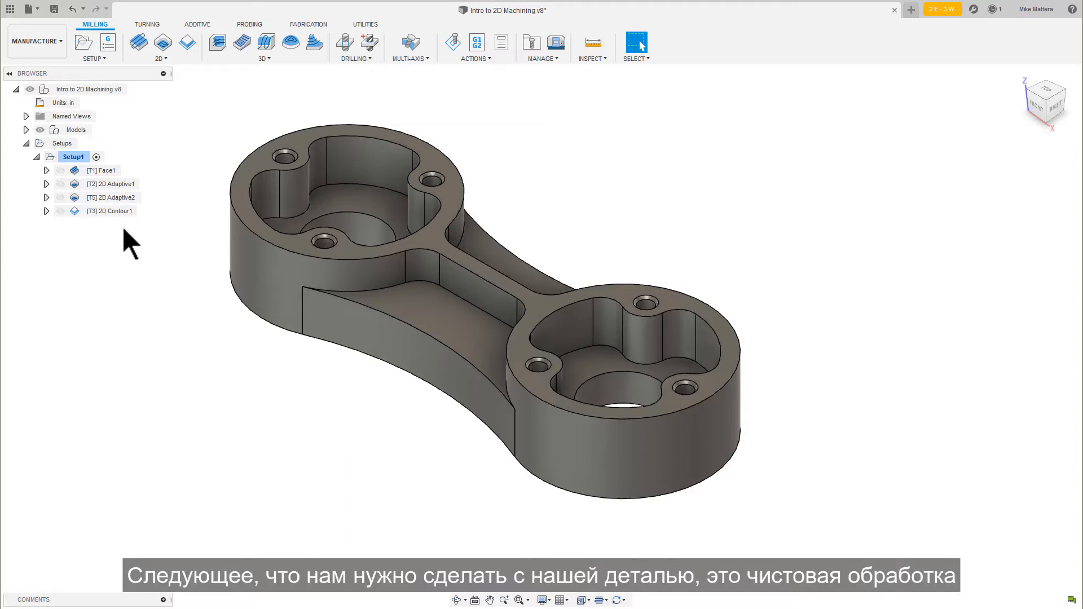
click(111, 211)
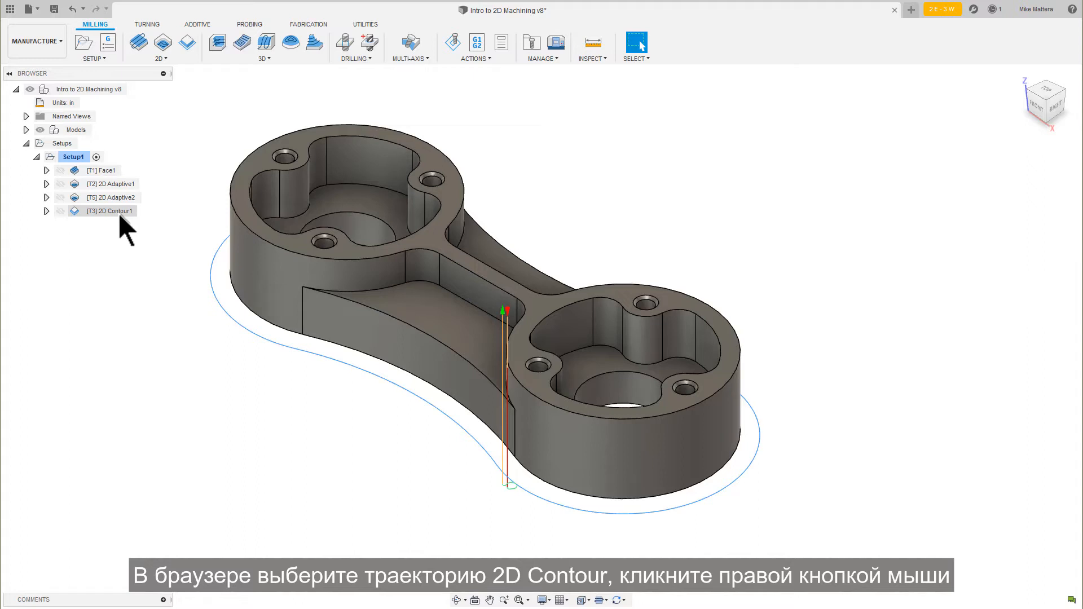
Create a derived 2D Contour operation, 2D Contour5, from 2D Contour1
right_click(111, 210)
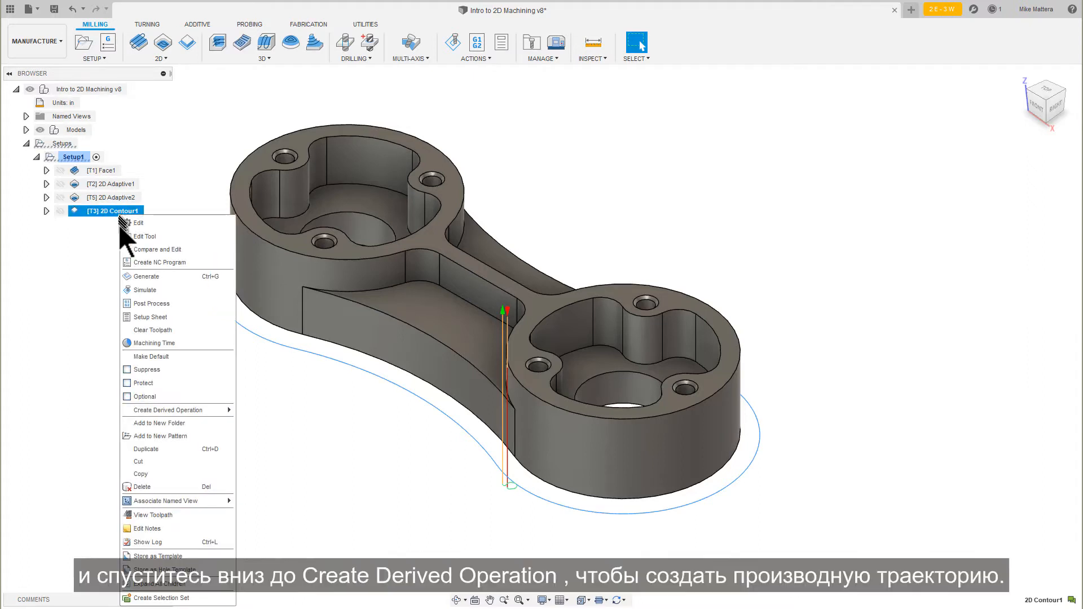
mouse_move(166, 409)
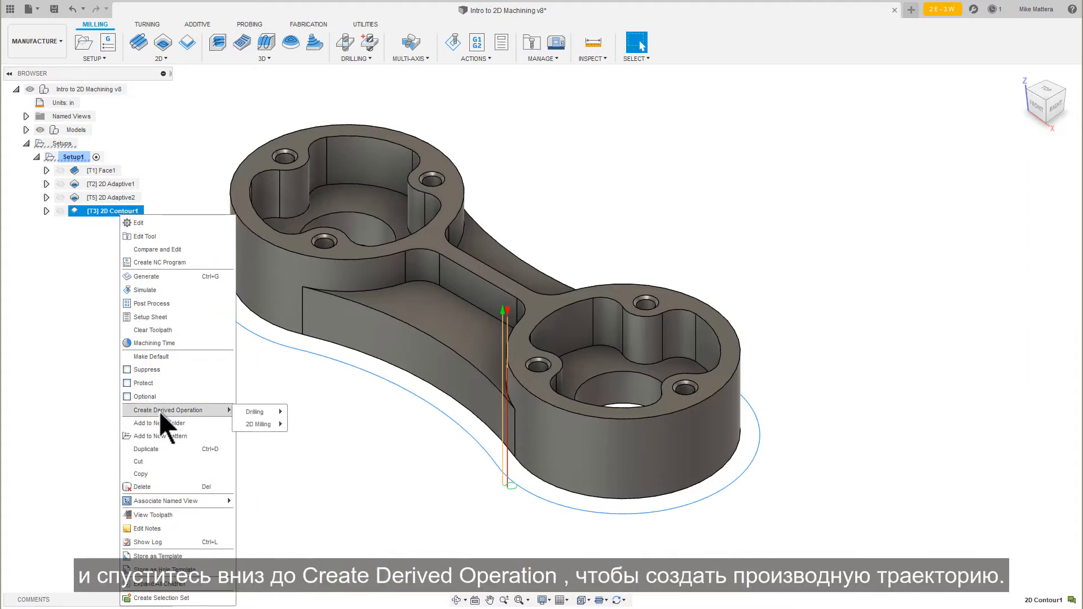
mouse_move(209, 425)
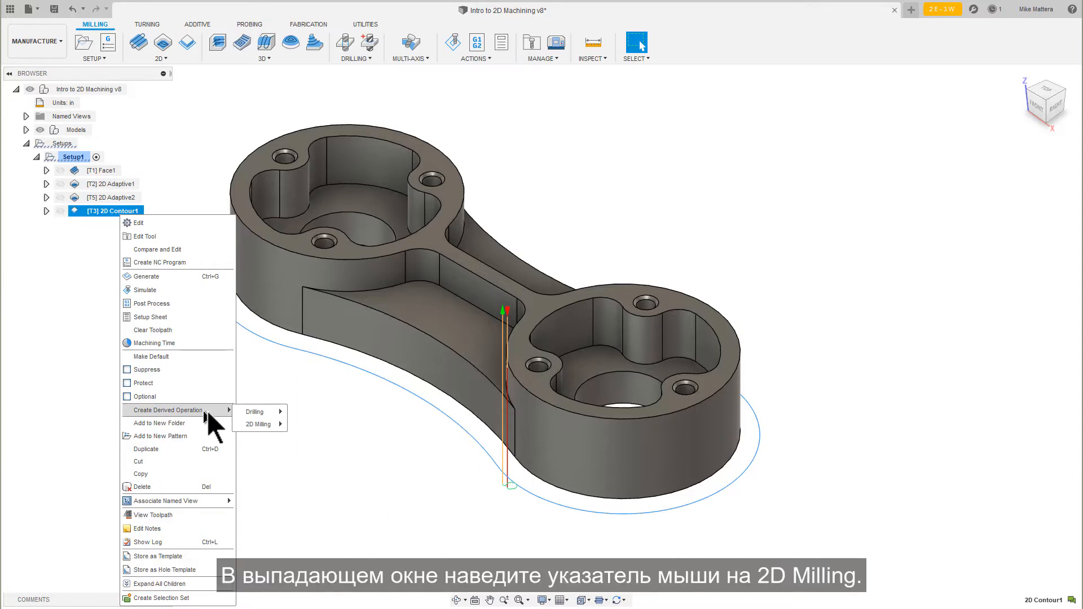
mouse_move(258, 424)
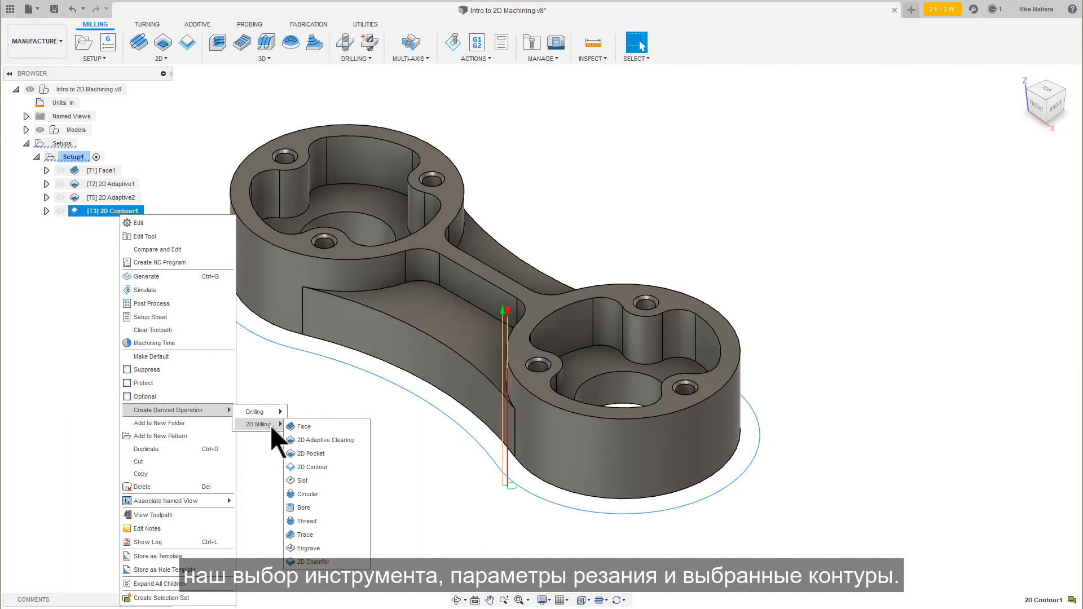
mouse_move(318, 450)
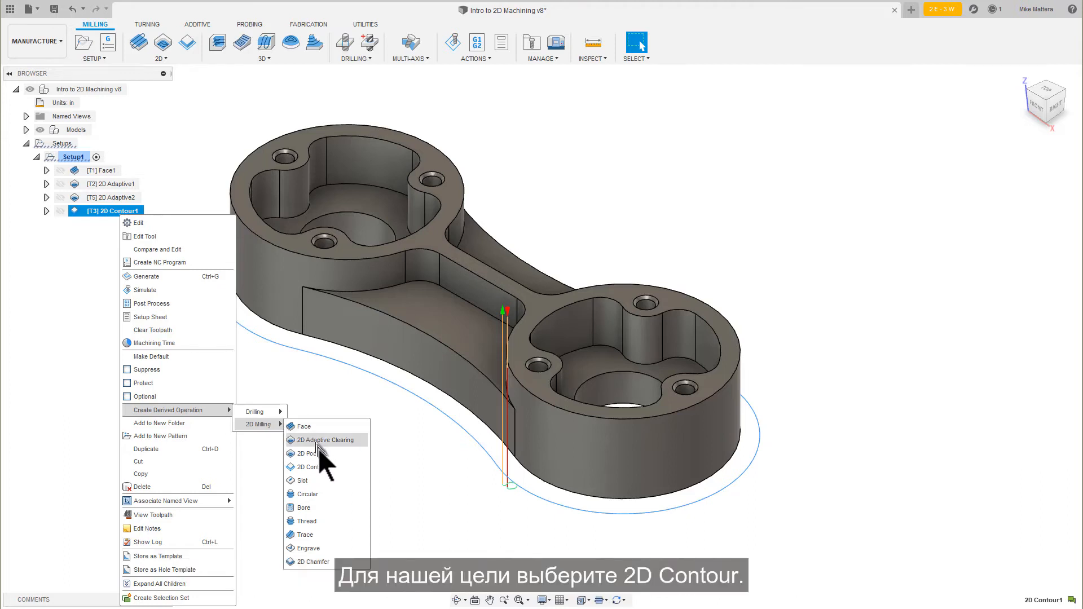
mouse_move(311, 467)
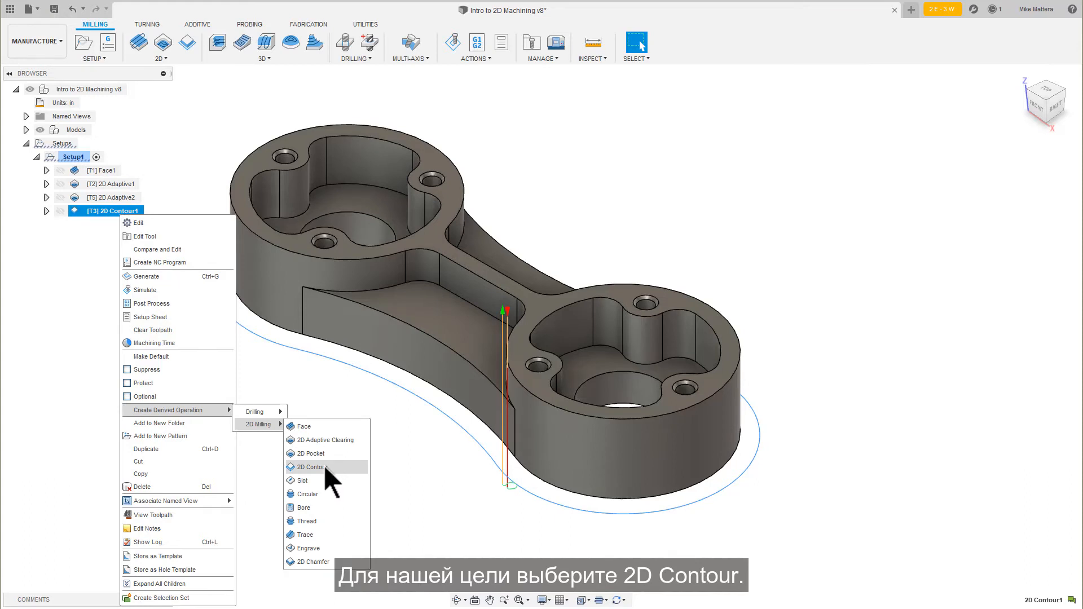
click(309, 467)
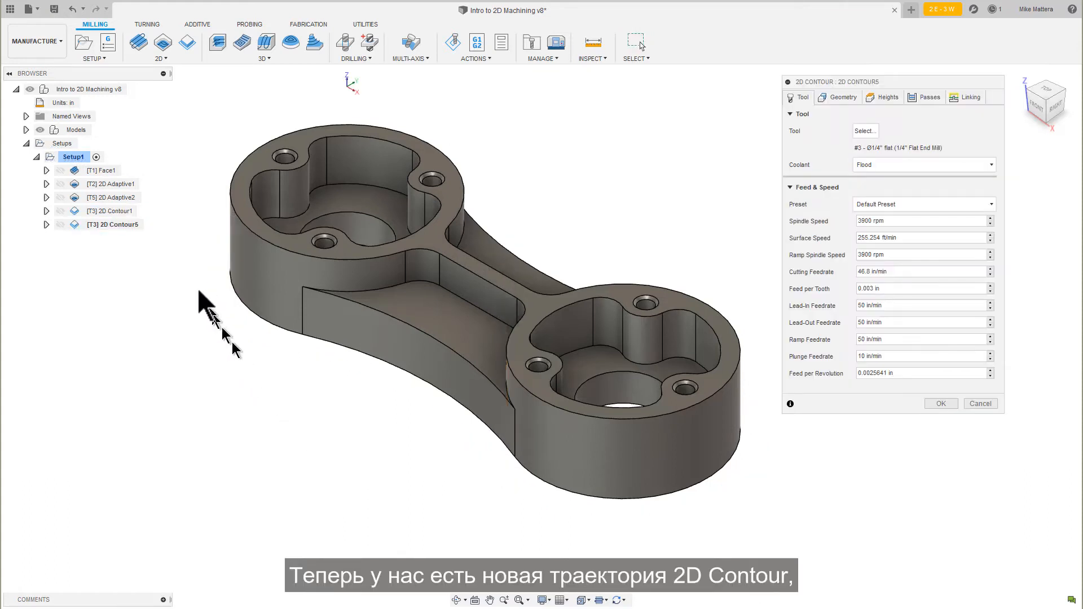
Replace 2D Contour5's inherited outer profile with the closed and open pocket edges
click(112, 224)
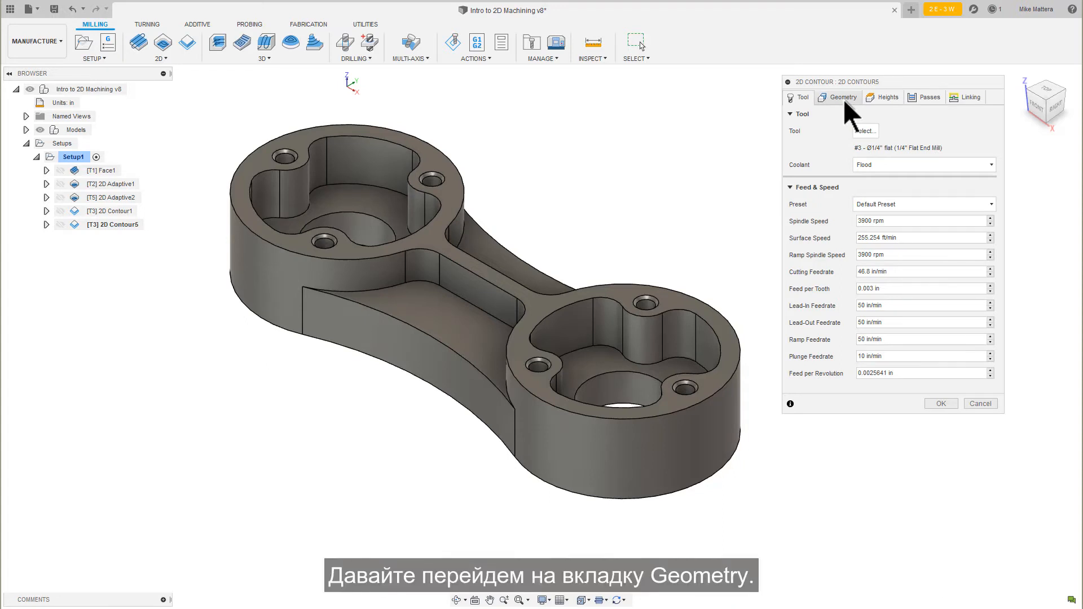
click(842, 97)
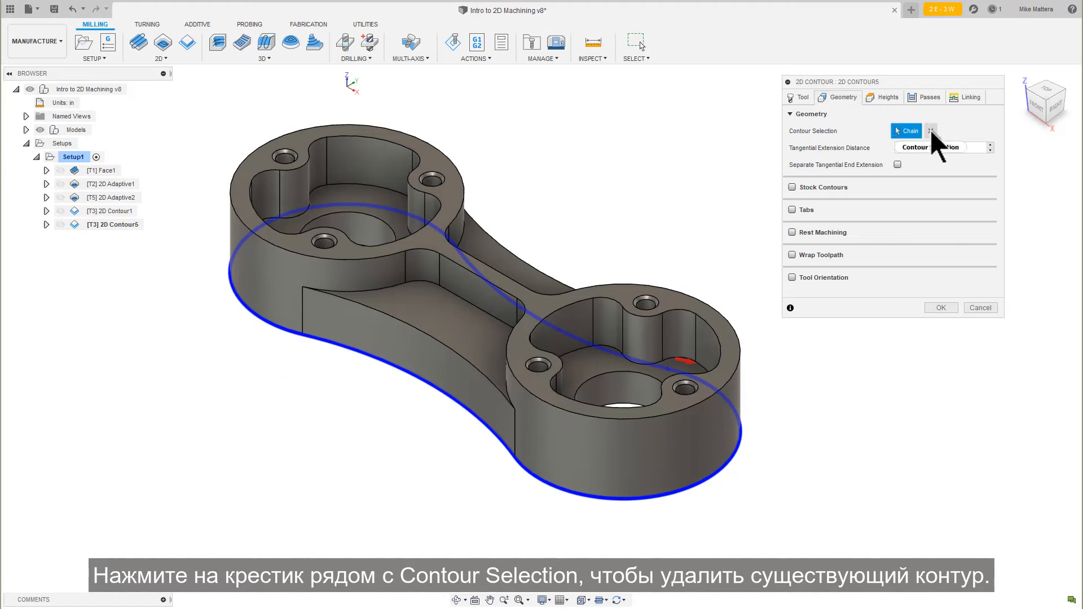
click(932, 131)
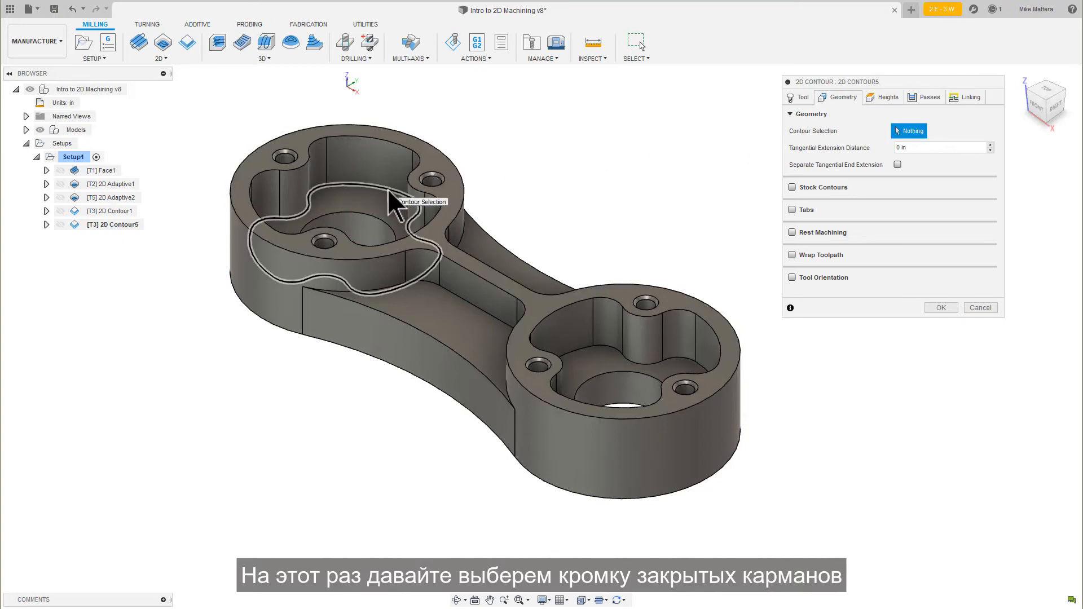
click(394, 206)
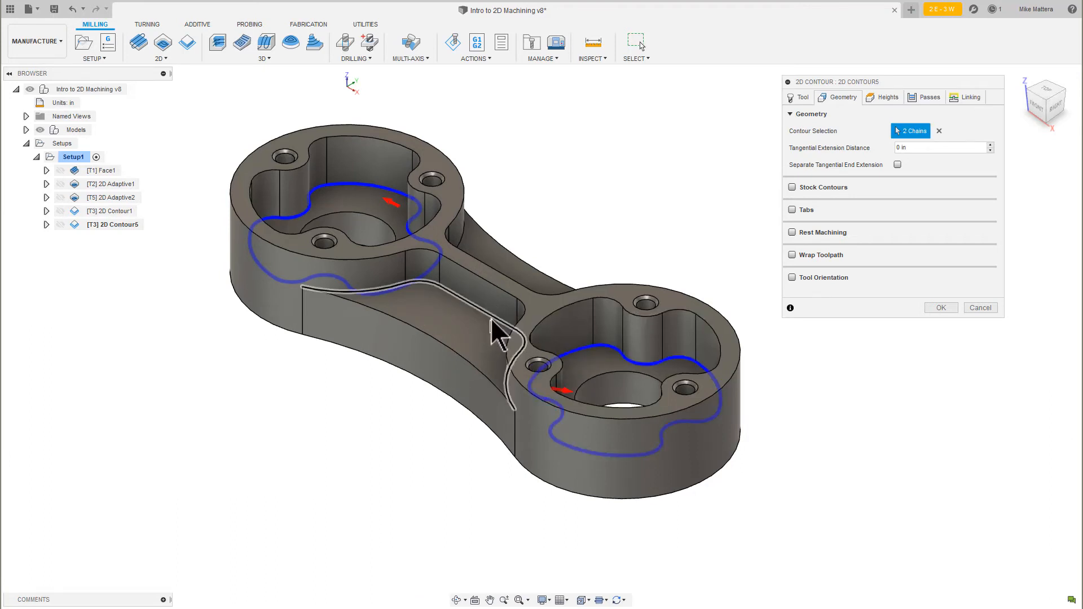
click(456, 252)
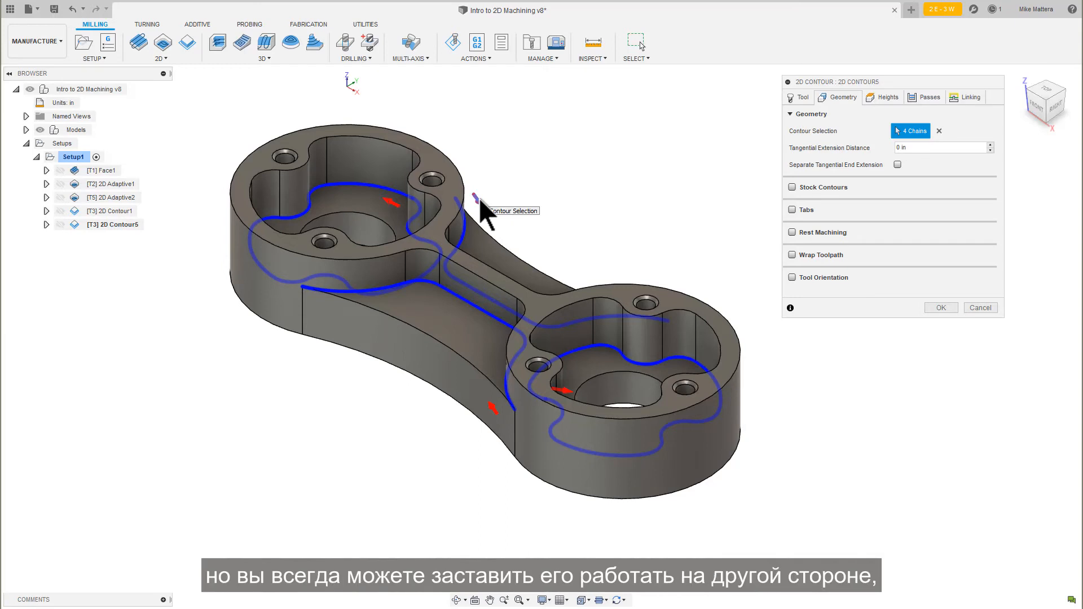
mouse_move(510, 214)
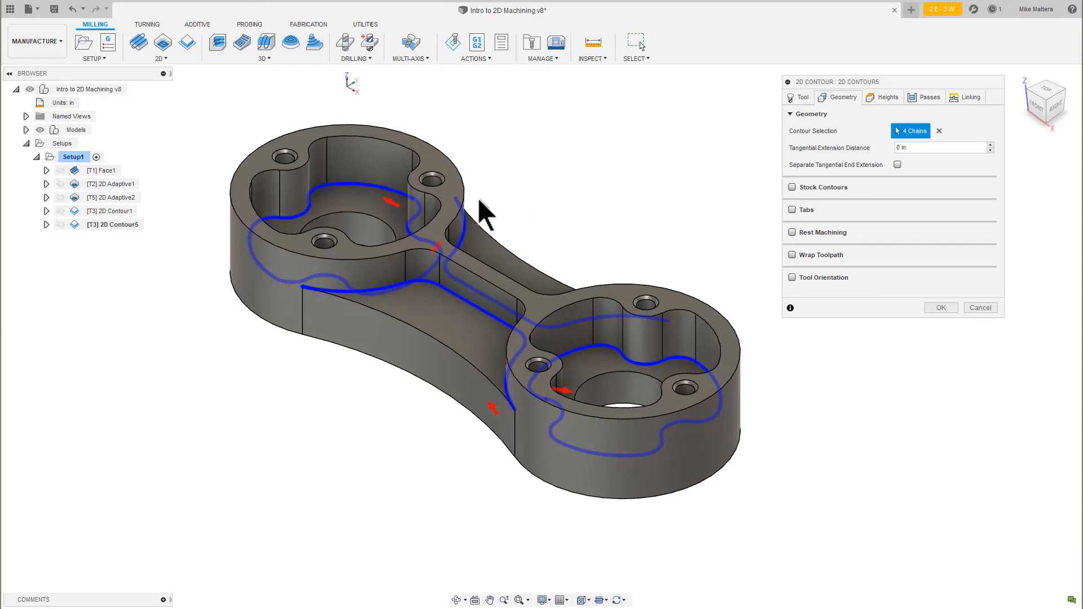
mouse_move(449, 265)
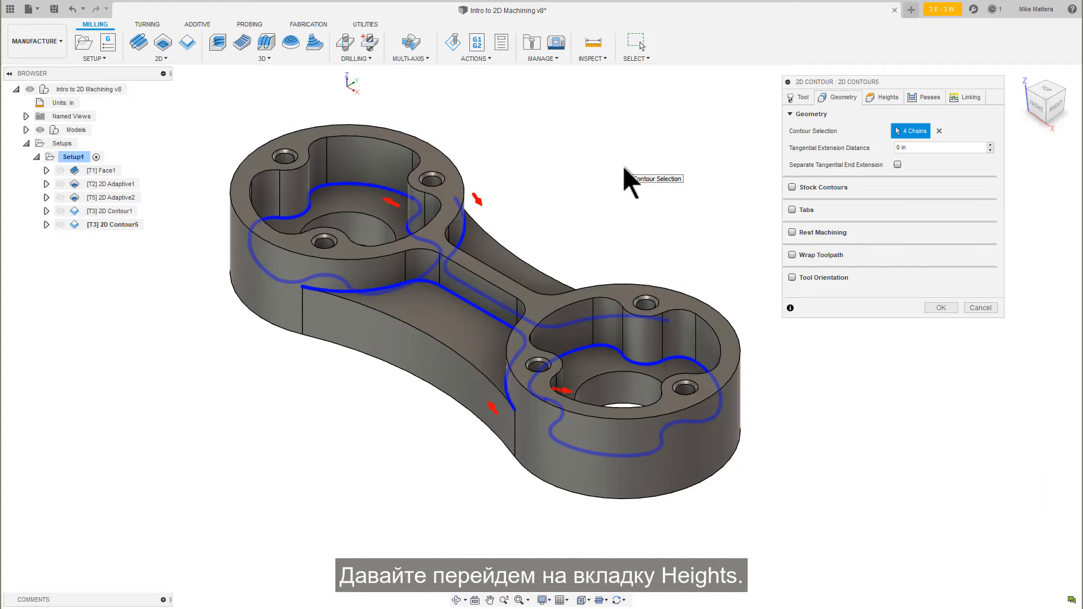
Set 2D Contour5's Bottom Height offset to 0 from the selected contours
click(886, 96)
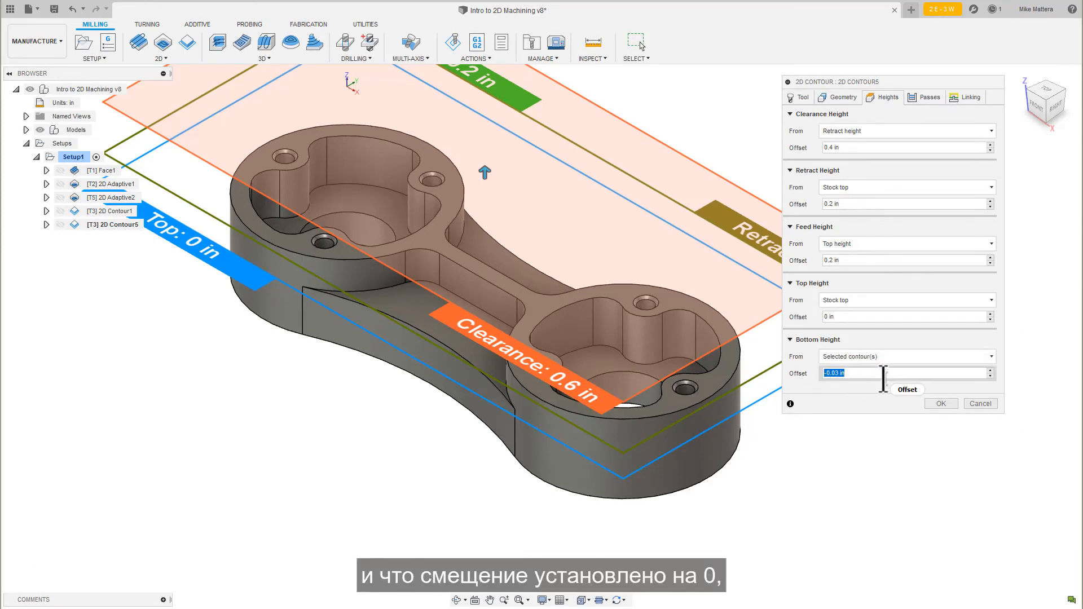
text(0)
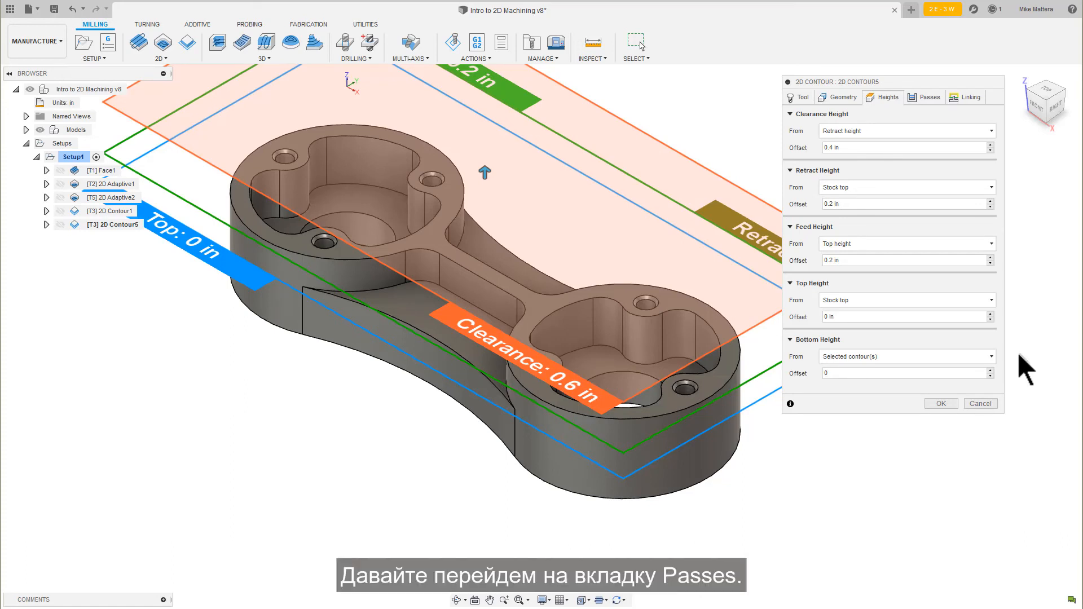
click(929, 96)
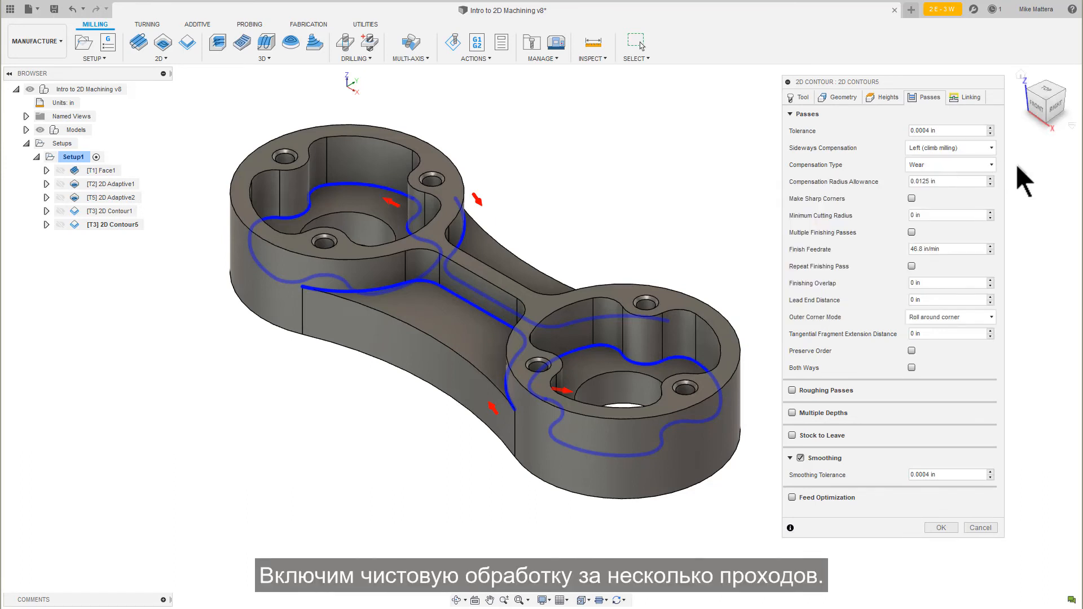
Enable multiple finishing passes: 2 passes with a 0.005 in stepover
click(911, 232)
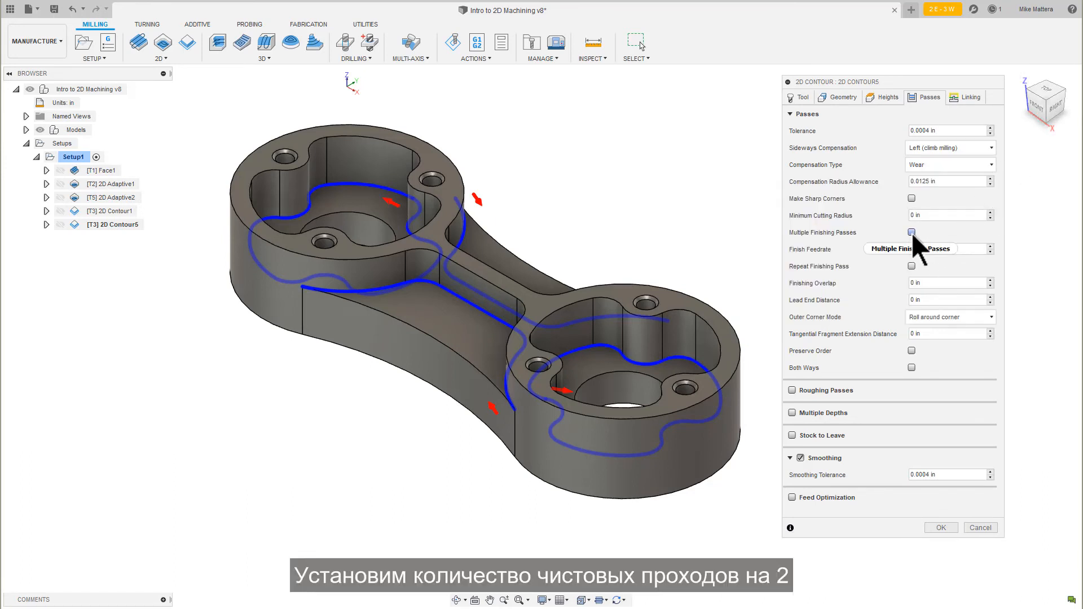
click(911, 232)
text(.005)
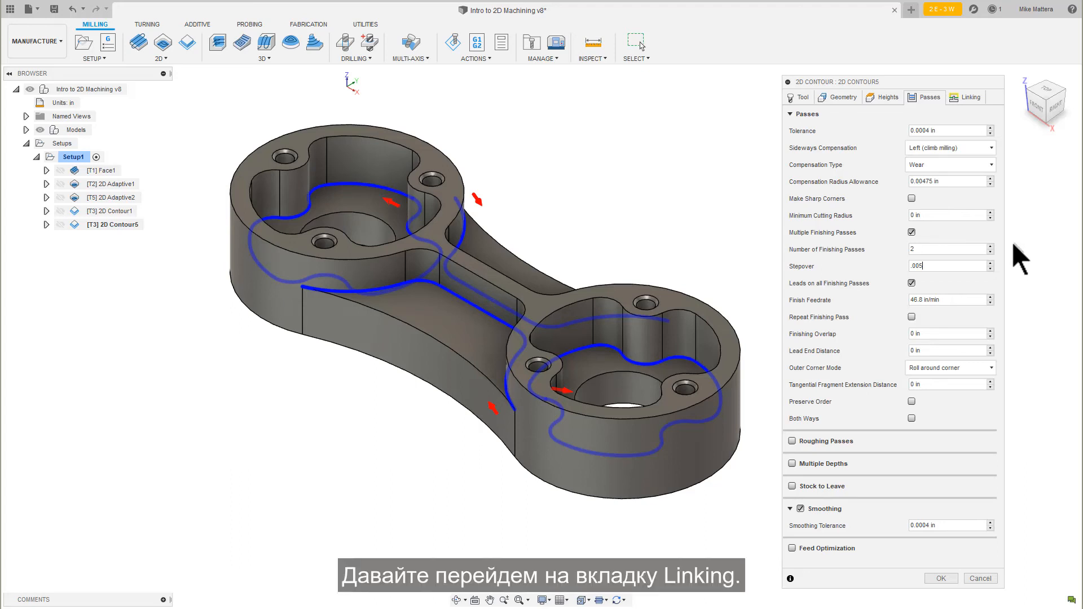
click(966, 96)
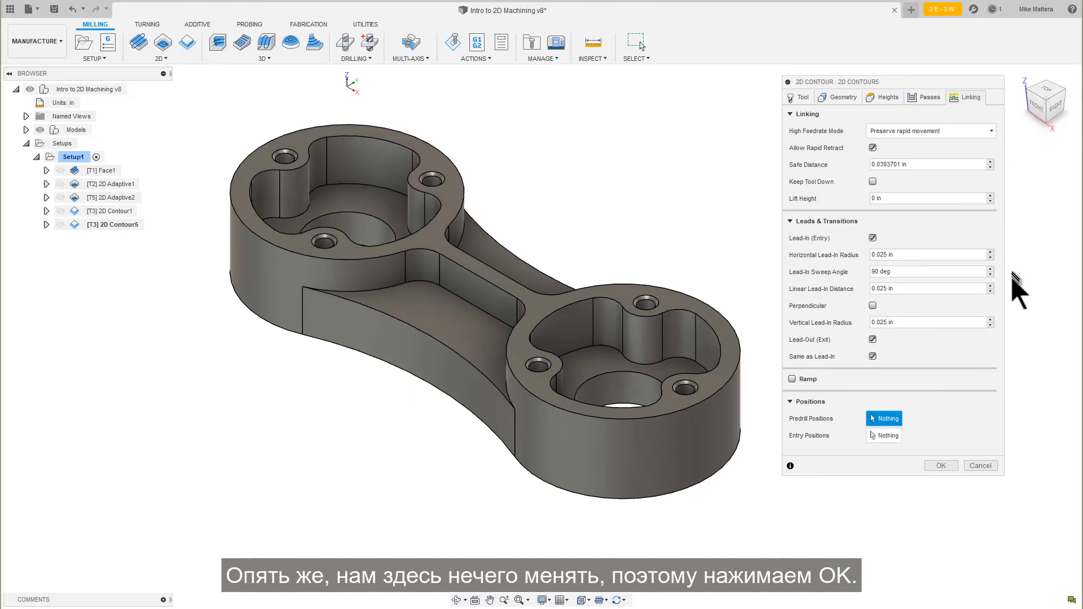
Generate the 2D Contour5 toolpath and save the design as a new version
click(941, 465)
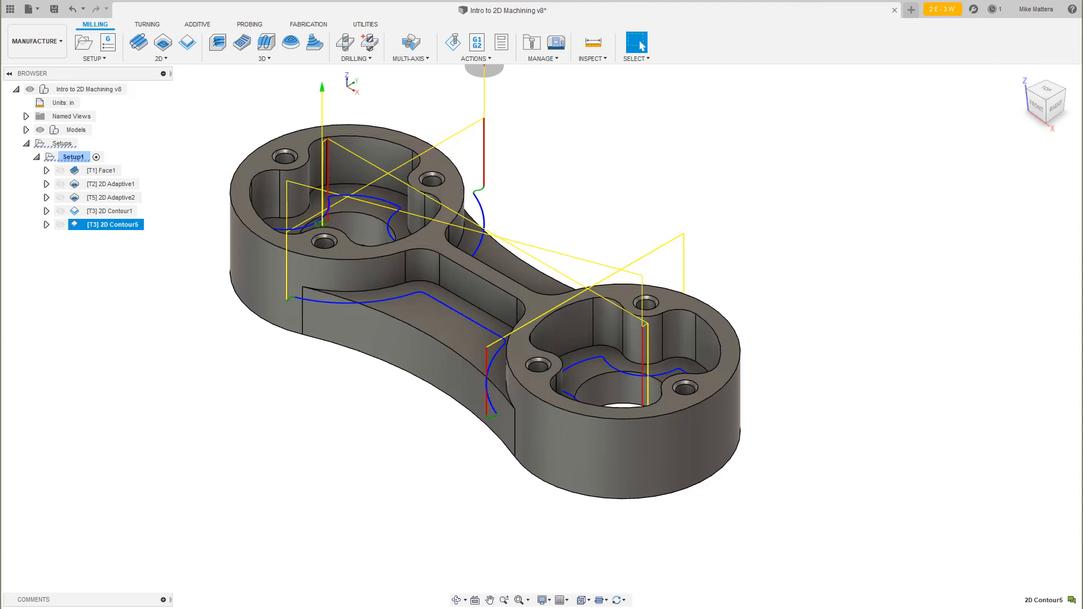
key(ctrl+s)
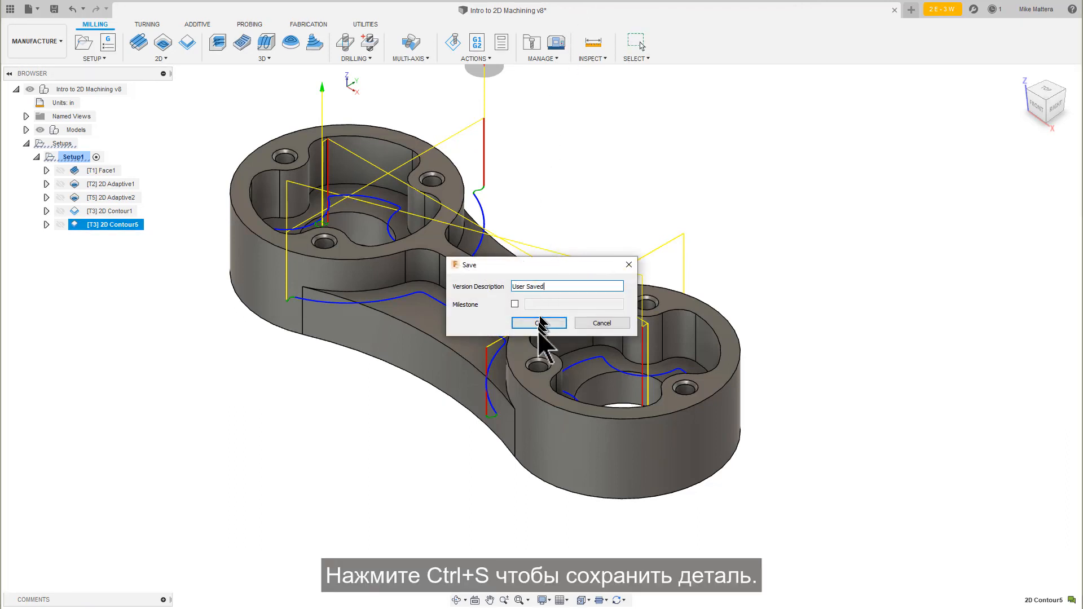
click(538, 323)
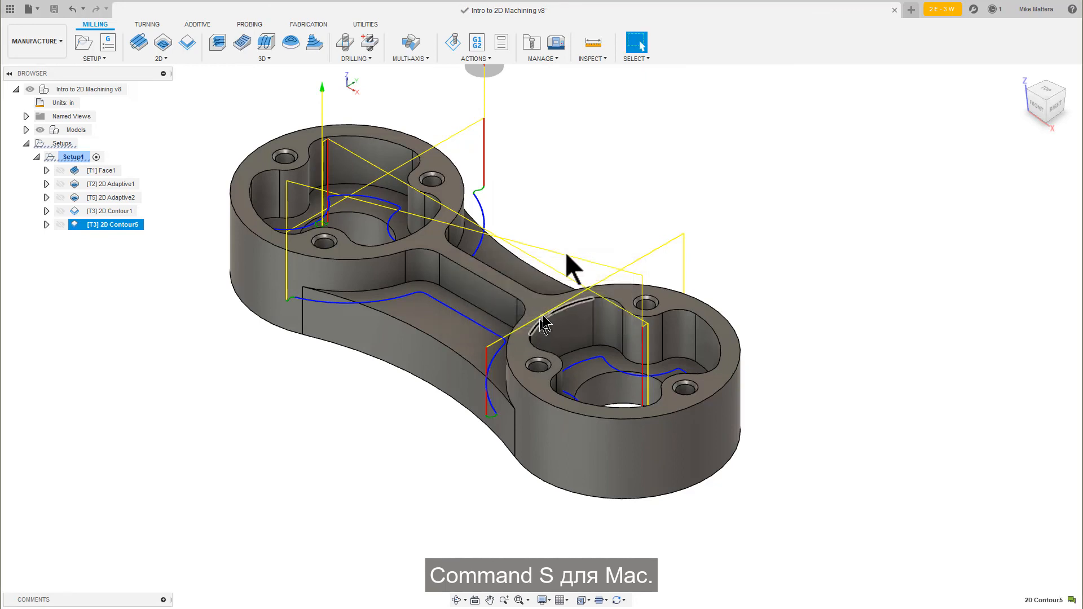